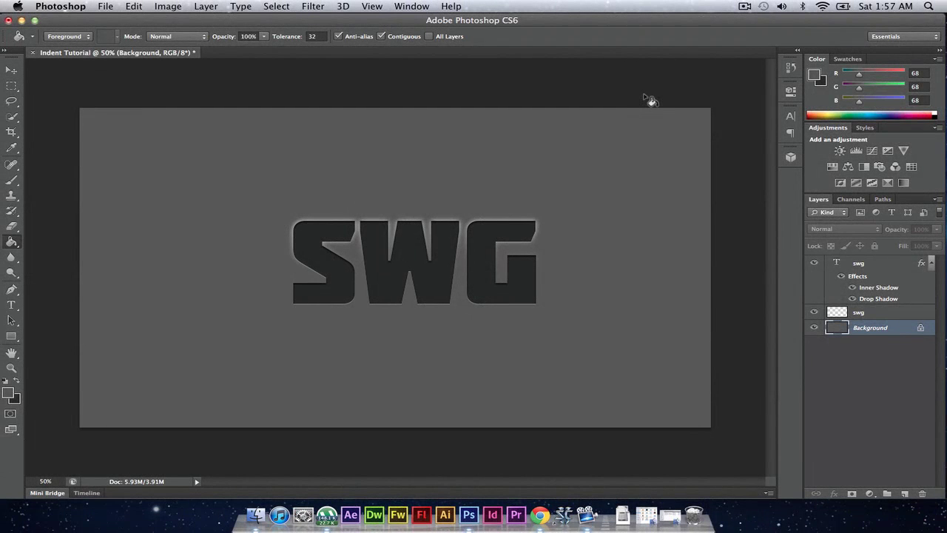
pyautogui.moveTo(645, 95)
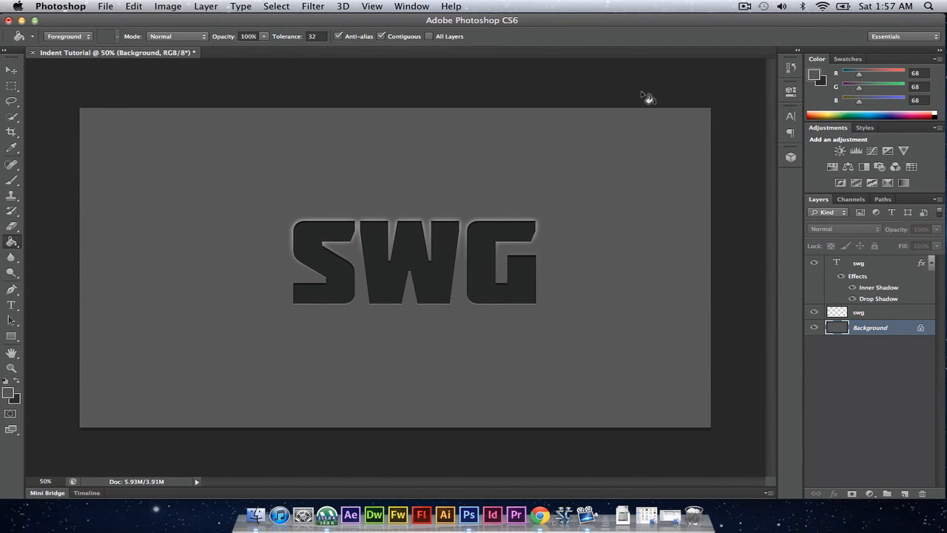
pyautogui.moveTo(723, 186)
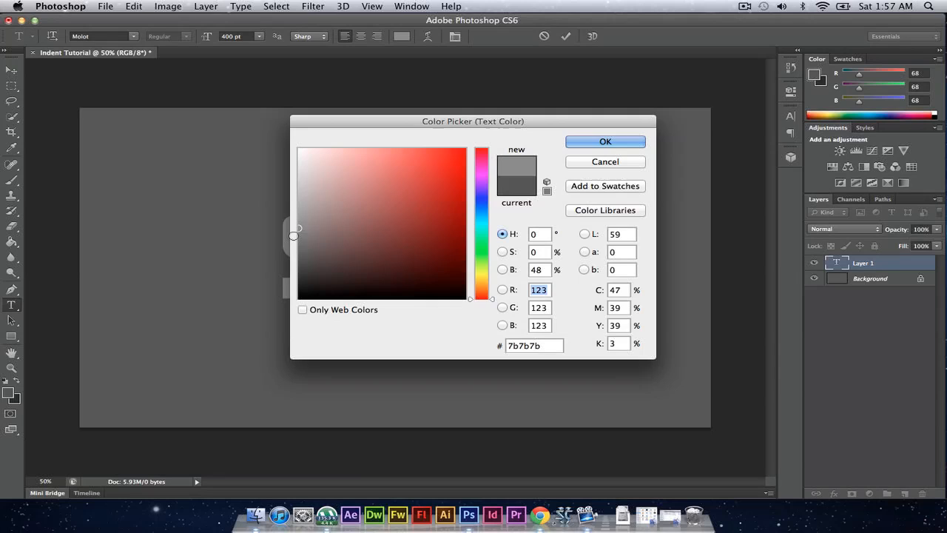
# - Set the text colour to gray #7b7b7b and enter SWG on the canvas
pyautogui.click(605, 142)
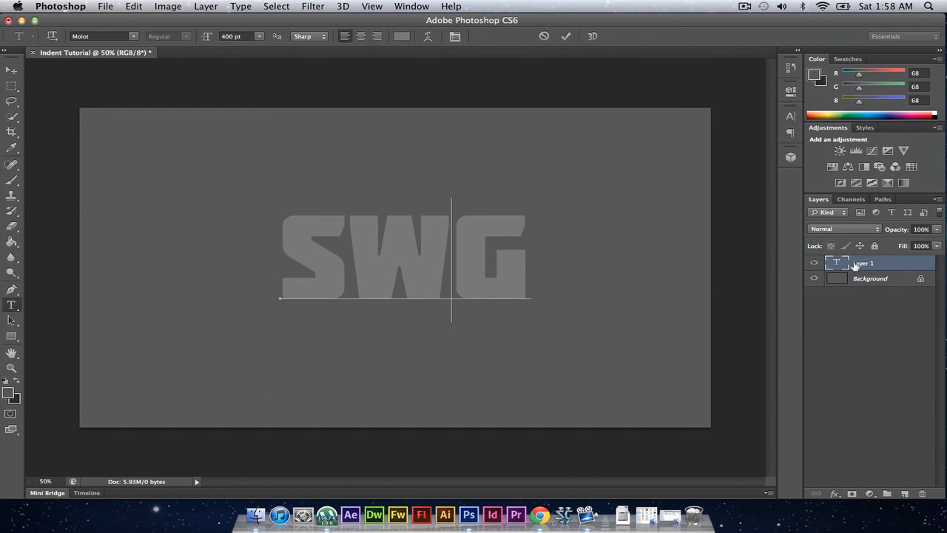
pyautogui.rightClick(861, 263)
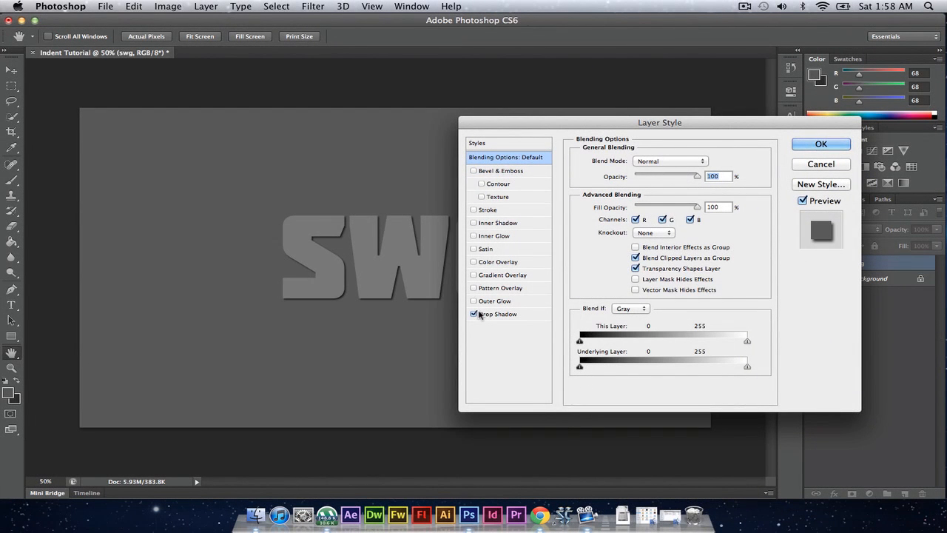
# - Give the drop shadow Normal blend, white colour, 30% opacity and its own 90° angle
pyautogui.click(500, 314)
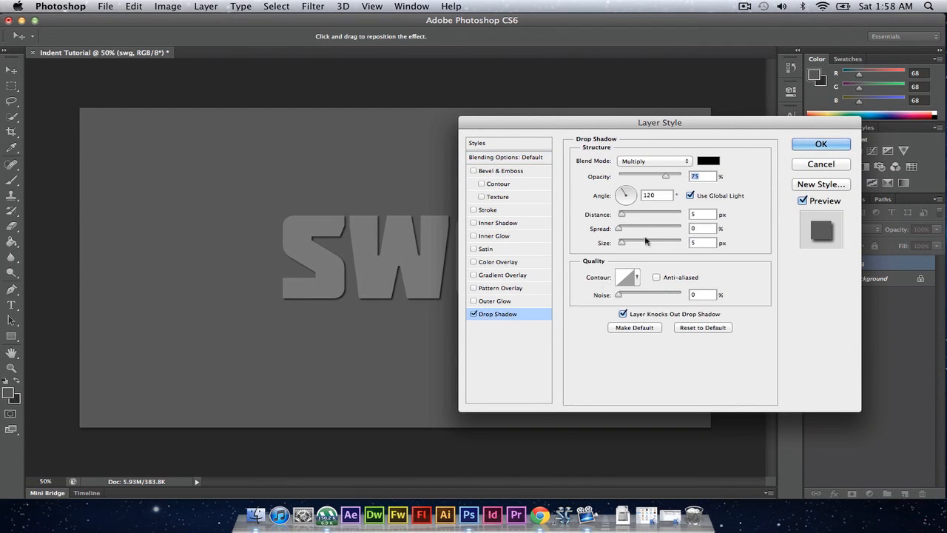
pyautogui.click(654, 160)
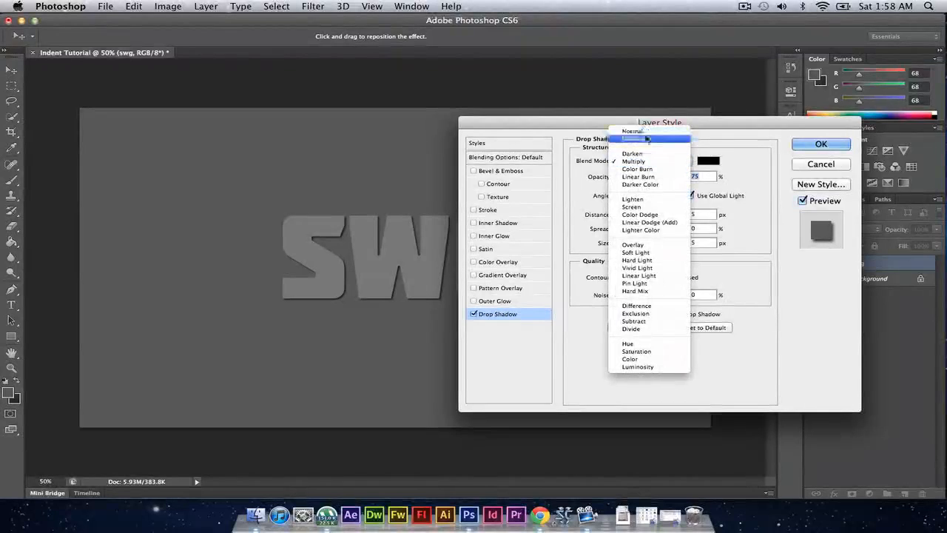
pyautogui.moveTo(631, 130)
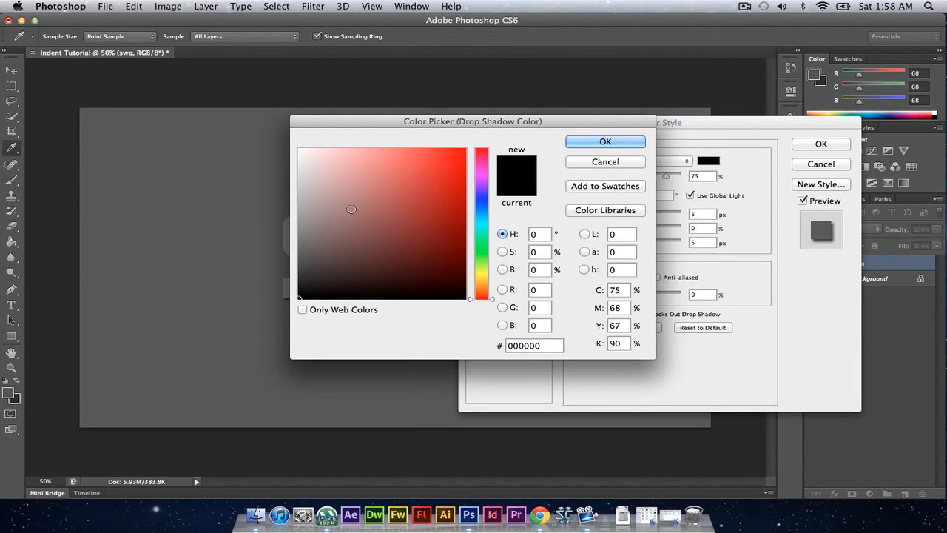
pyautogui.click(604, 142)
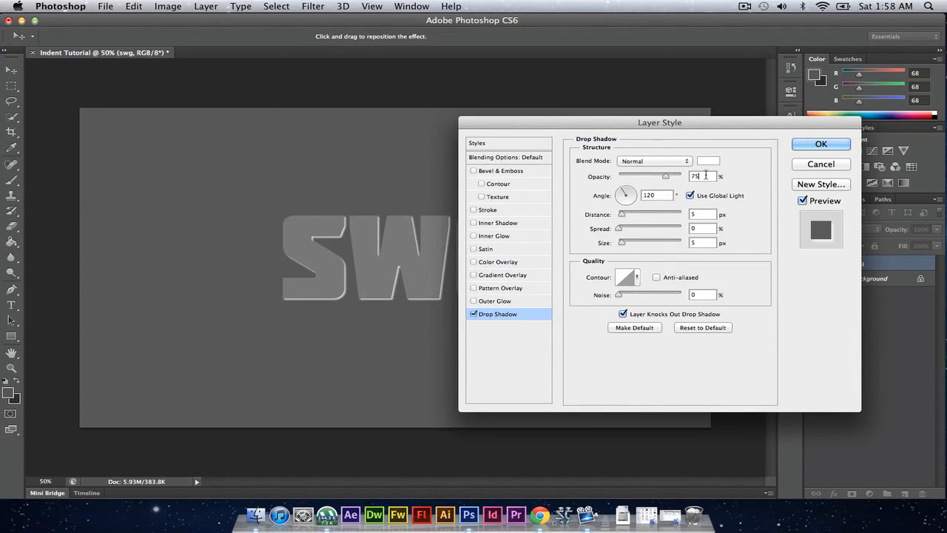
pyautogui.write('30')
pyautogui.click(701, 214)
pyautogui.write('3')
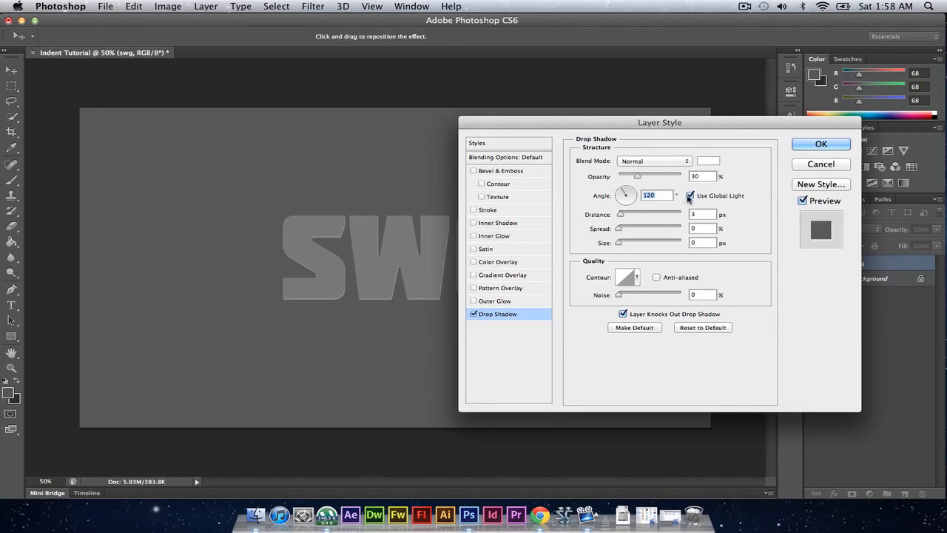
pyautogui.click(690, 196)
pyautogui.write('90')
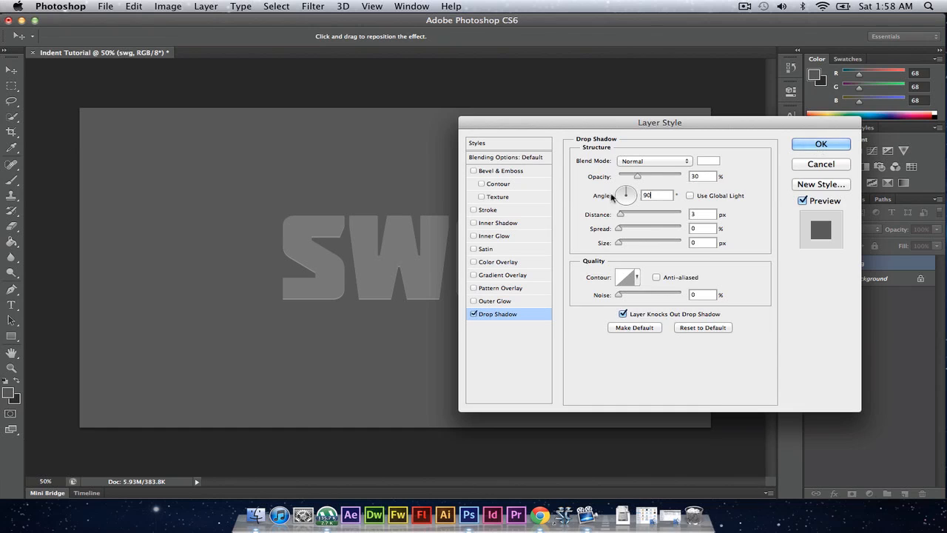
pyautogui.moveTo(481, 226)
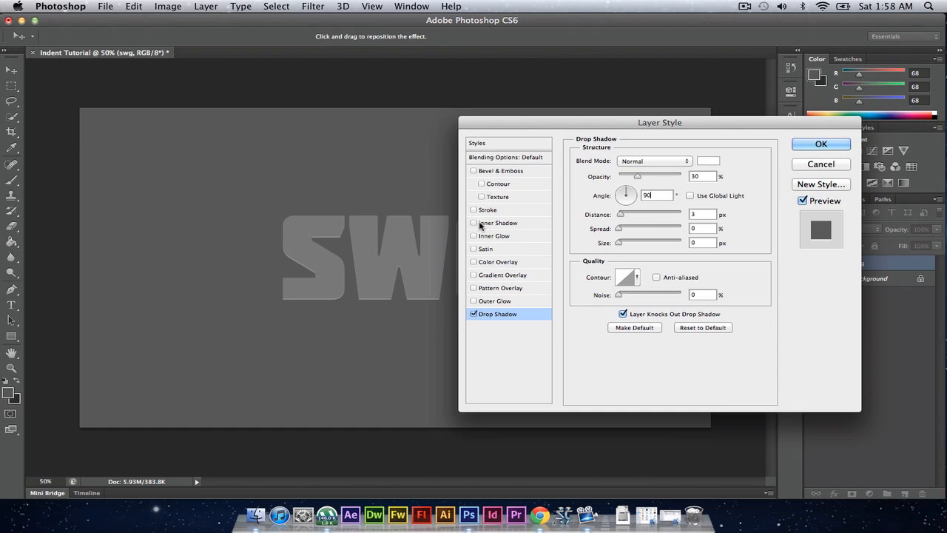
# - Enable a Multiply inner shadow at 75%, angle 90°, distance 4, size 5, and apply the style
pyautogui.click(497, 222)
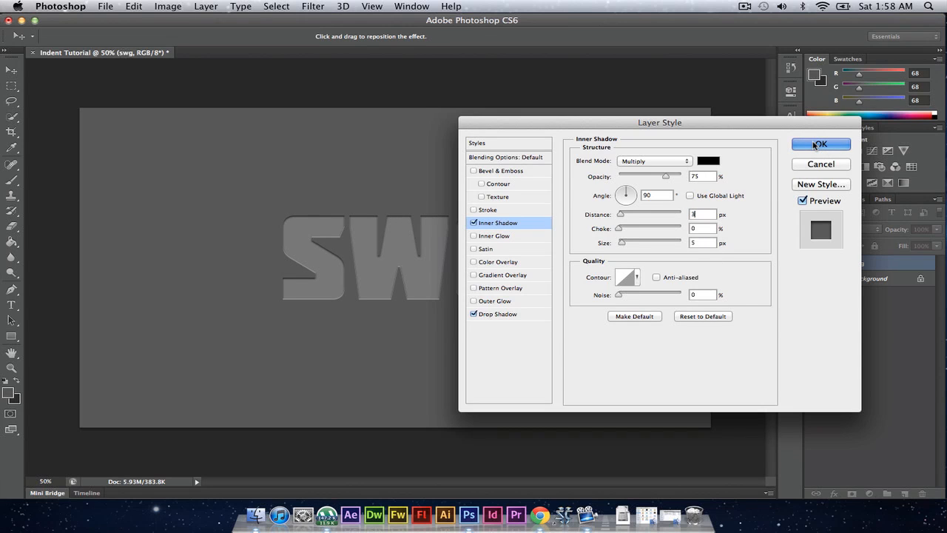
pyautogui.click(820, 145)
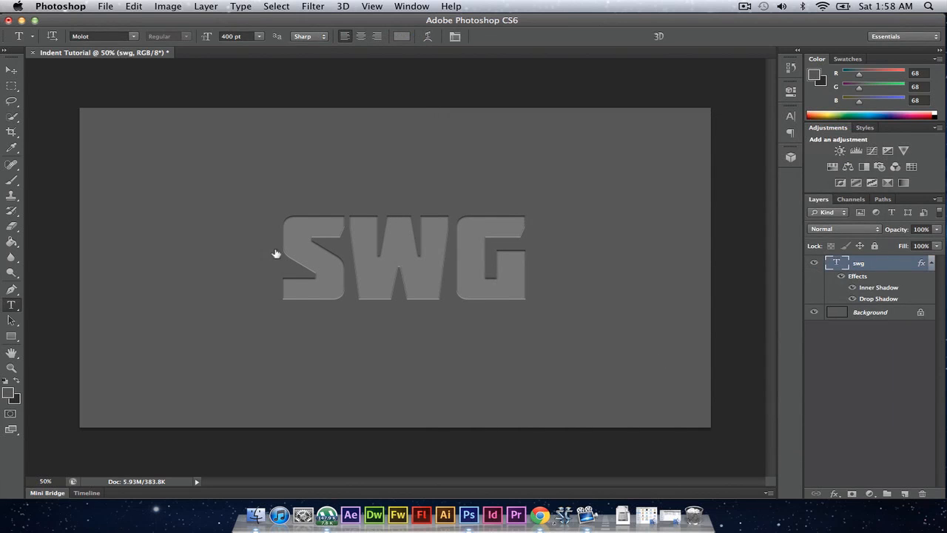
pyautogui.moveTo(406, 316)
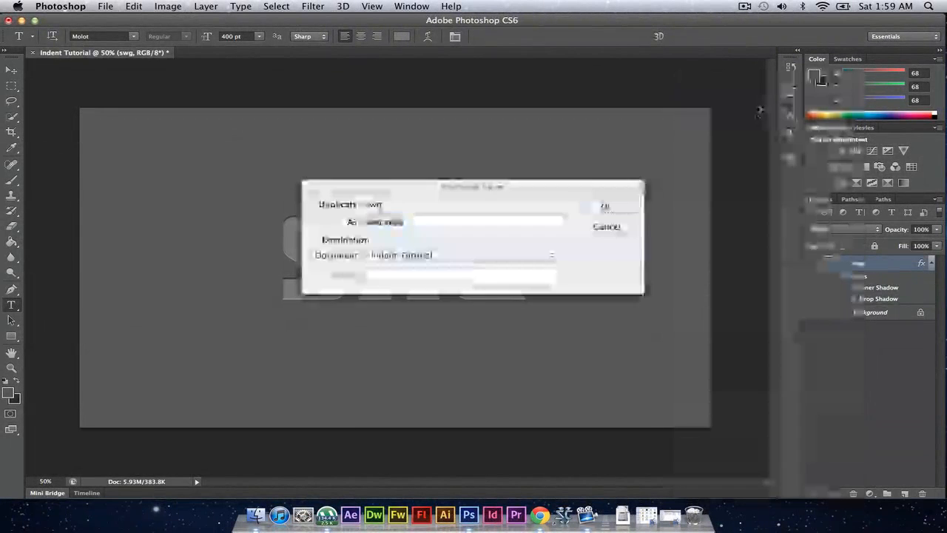
# - Duplicate the styled layer as swg copy, collapse its effects and hide it
pyautogui.click(607, 205)
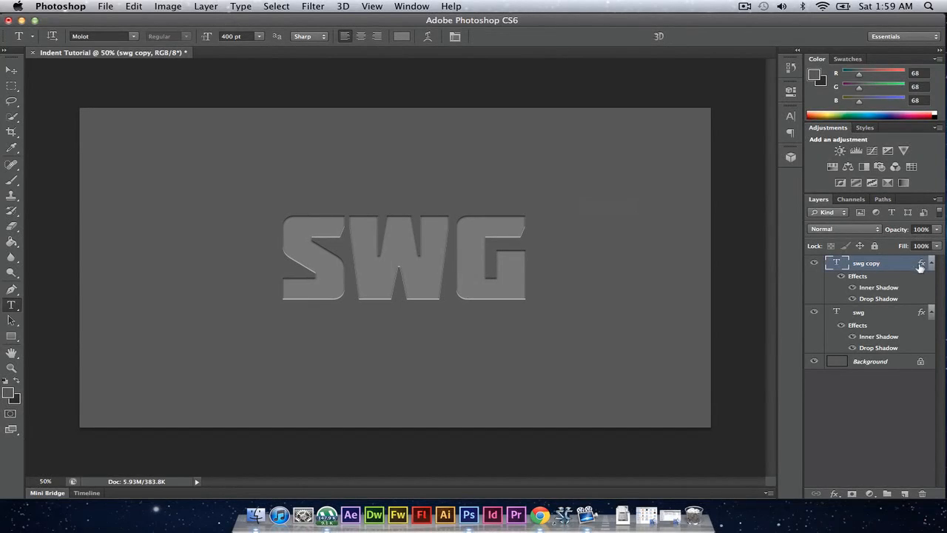
pyautogui.click(842, 276)
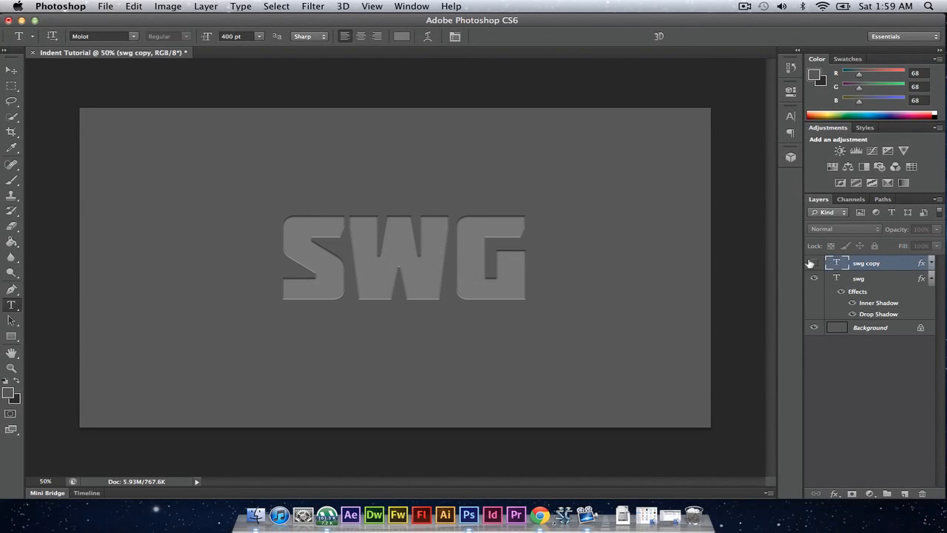
pyautogui.rightClick(866, 264)
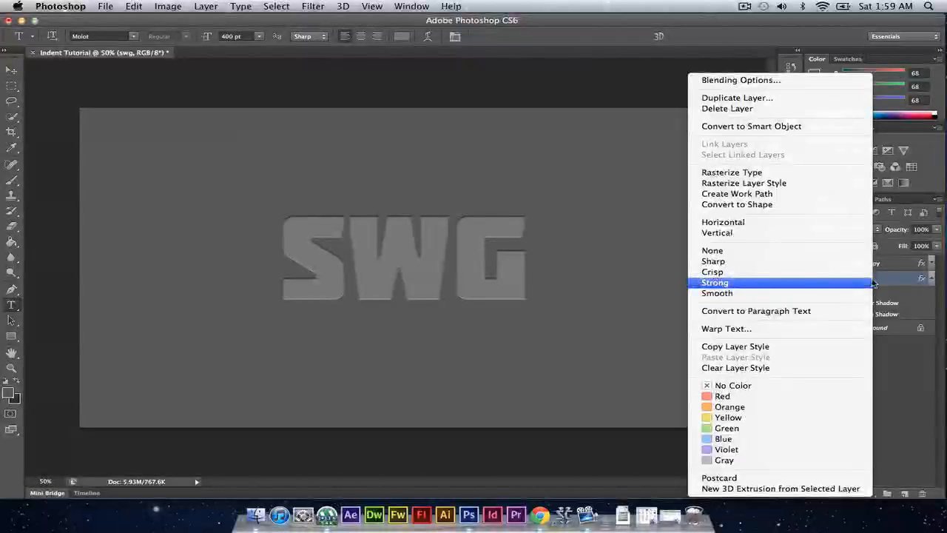
pyautogui.click(715, 281)
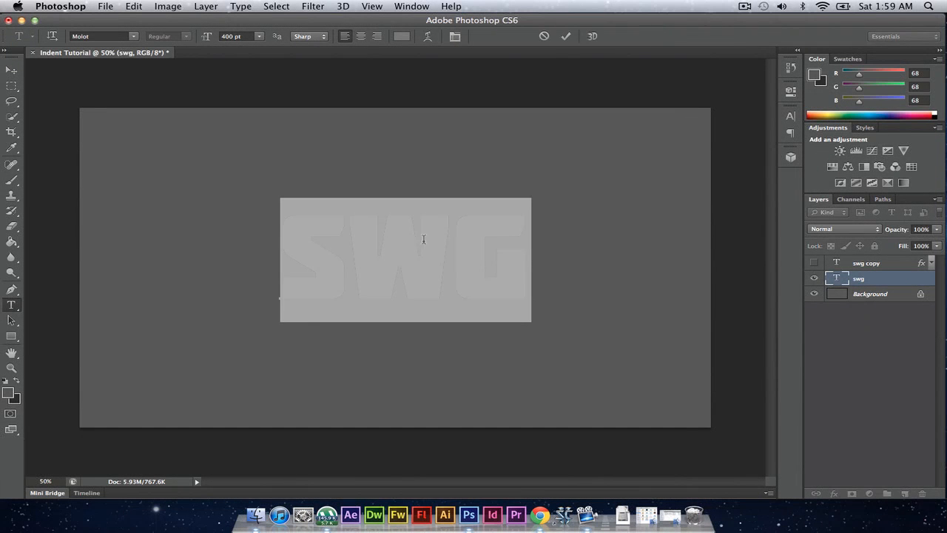
# - Recolour the original SWG text white and rasterize its layer
pyautogui.click(425, 36)
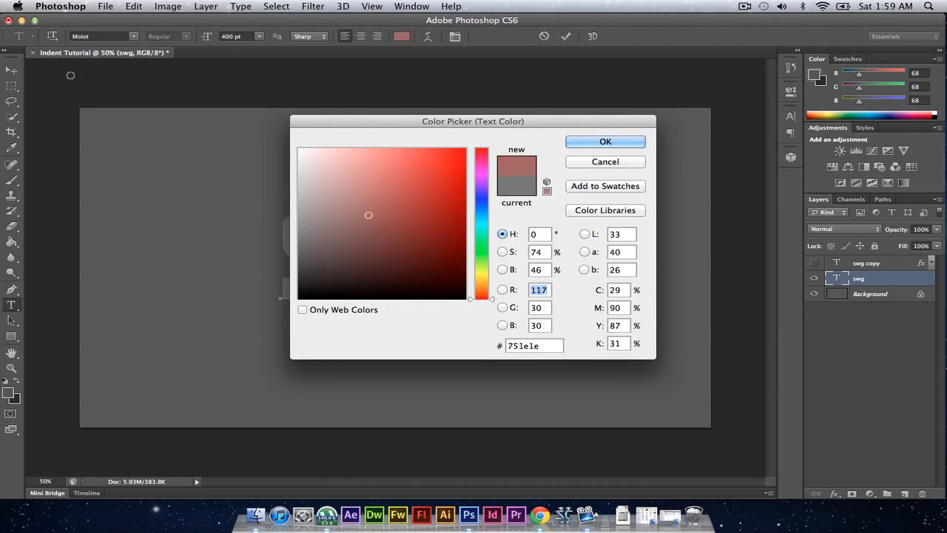
pyautogui.click(606, 142)
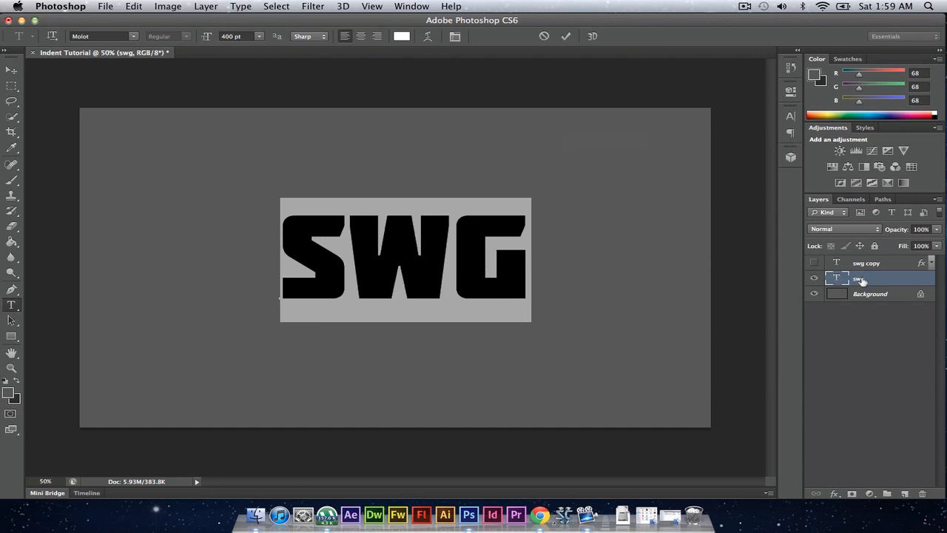
pyautogui.rightClick(858, 278)
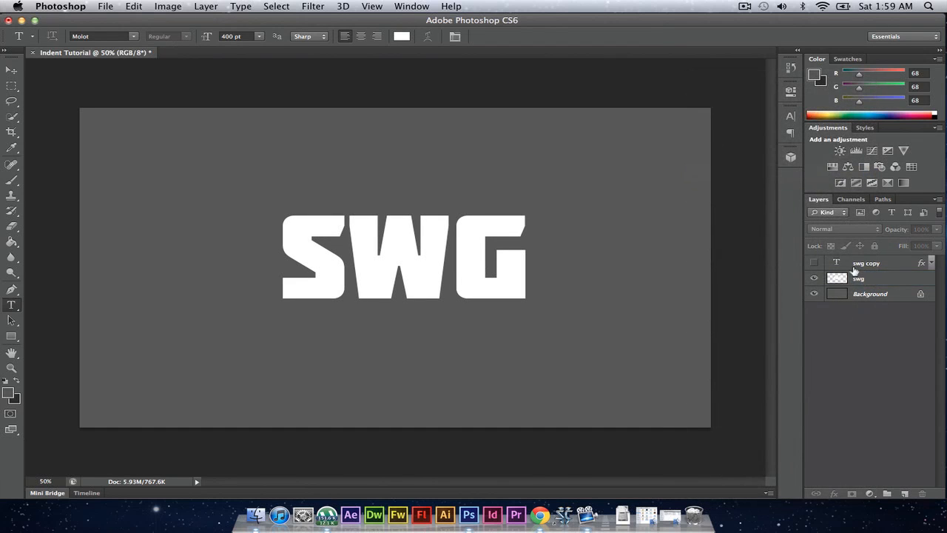
pyautogui.click(874, 278)
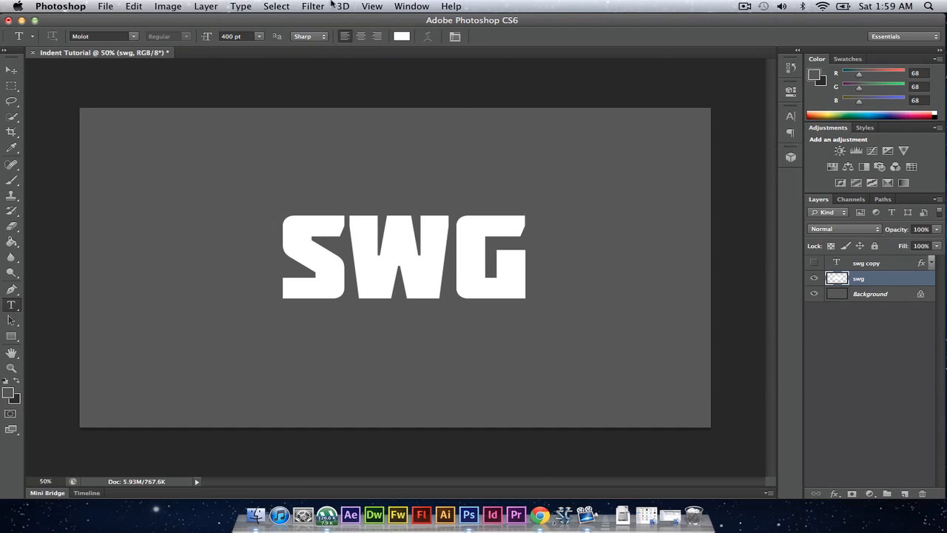
# - Apply an 8 px Gaussian blur to the white layer and reveal the swg copy above it
pyautogui.click(322, 6)
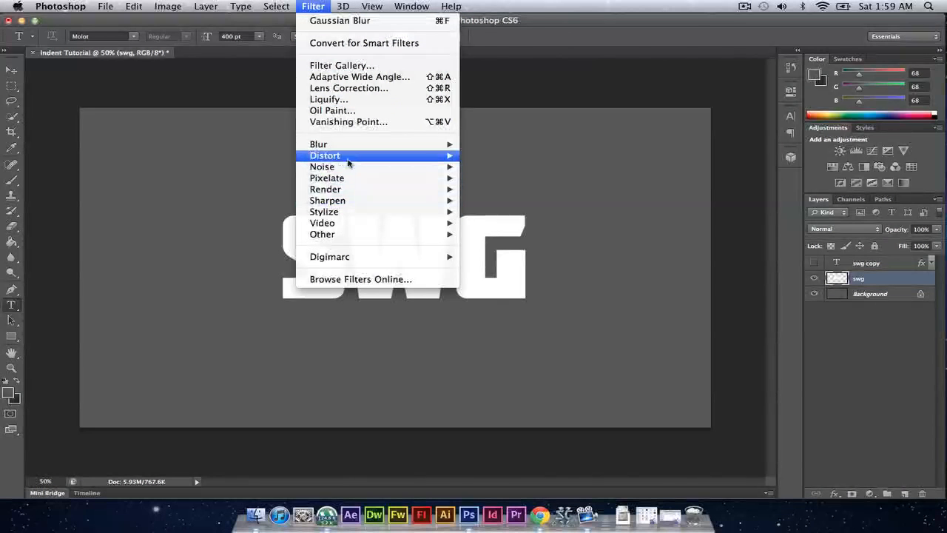
pyautogui.moveTo(318, 143)
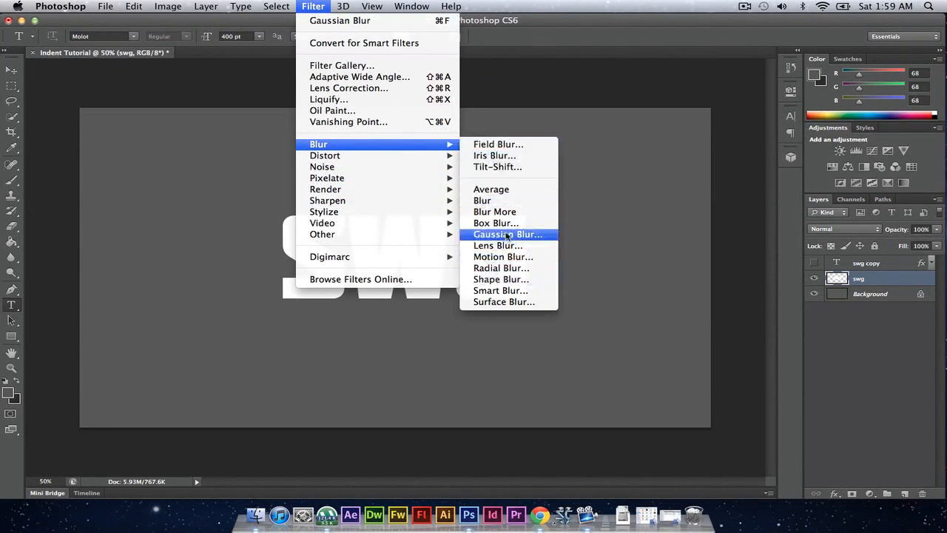
pyautogui.click(508, 234)
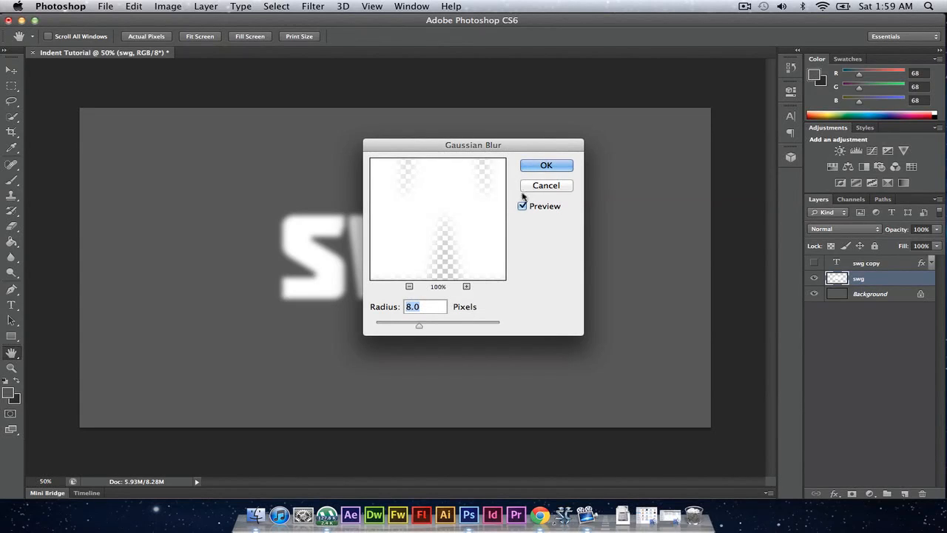
pyautogui.click(546, 166)
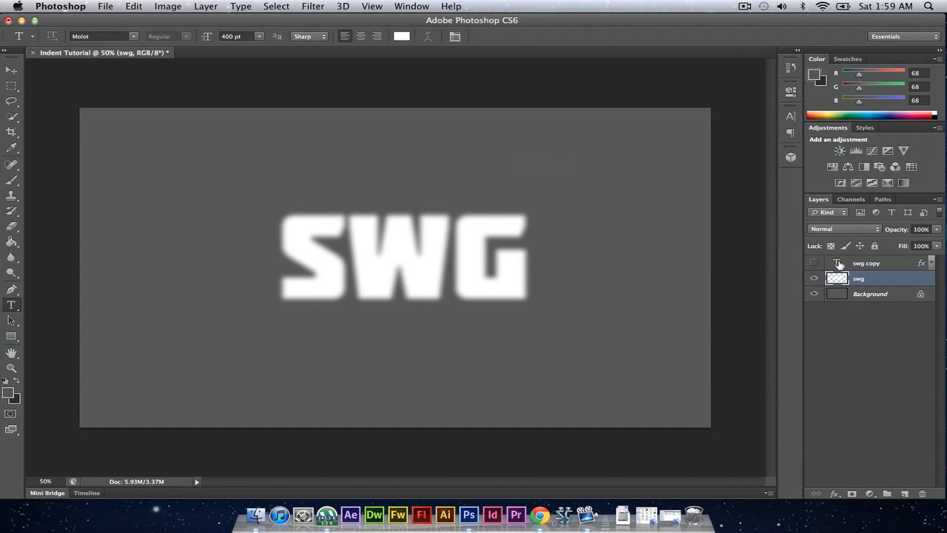
pyautogui.moveTo(836, 263)
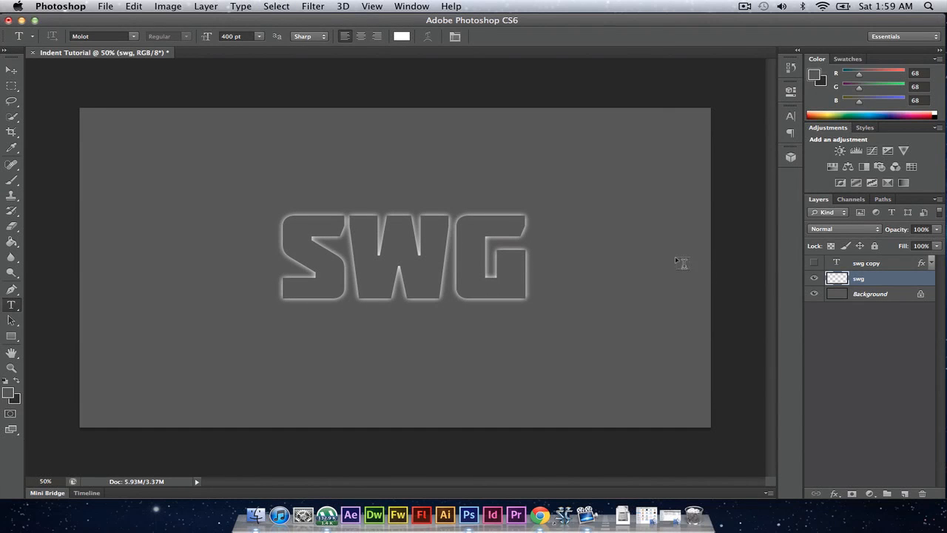
pyautogui.click(814, 263)
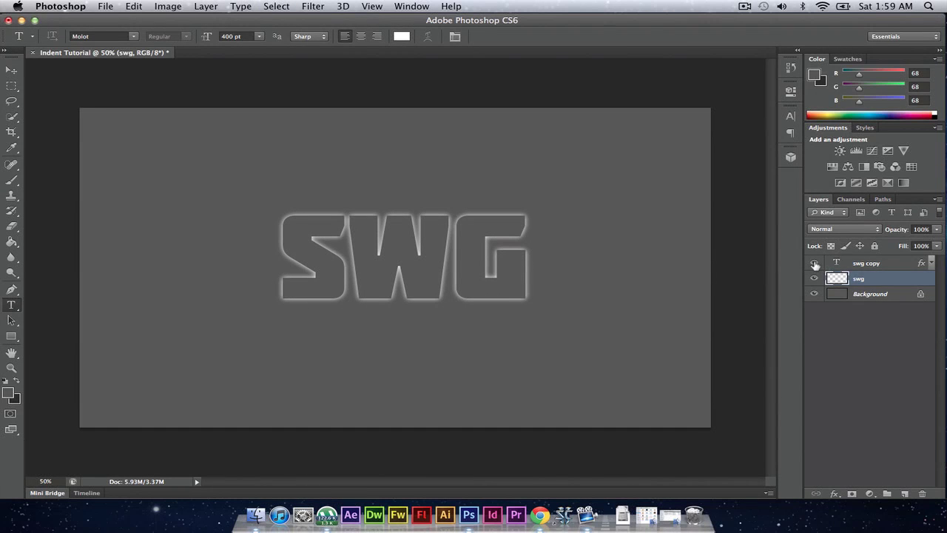
pyautogui.click(814, 263)
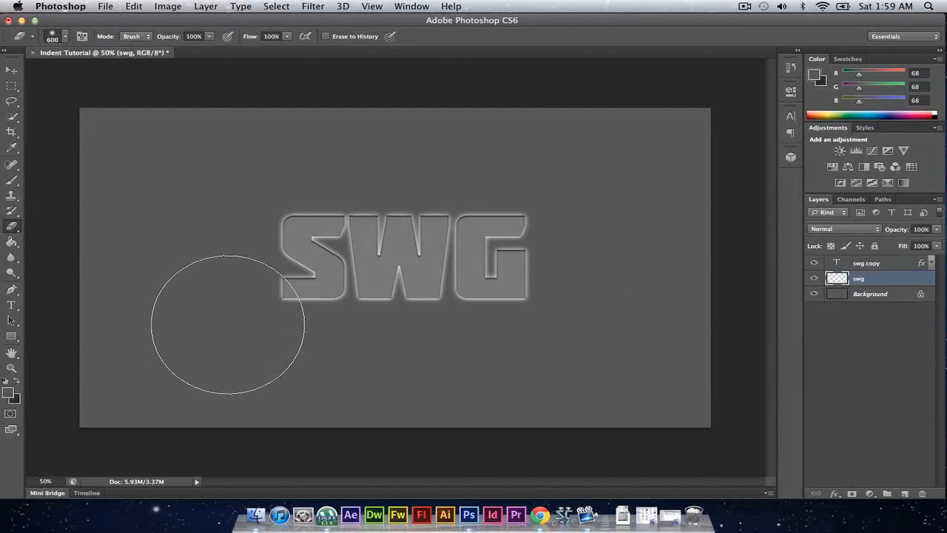
# - Set the eraser to 600 px with a soft edge to erase part of the glow
pyautogui.click(65, 37)
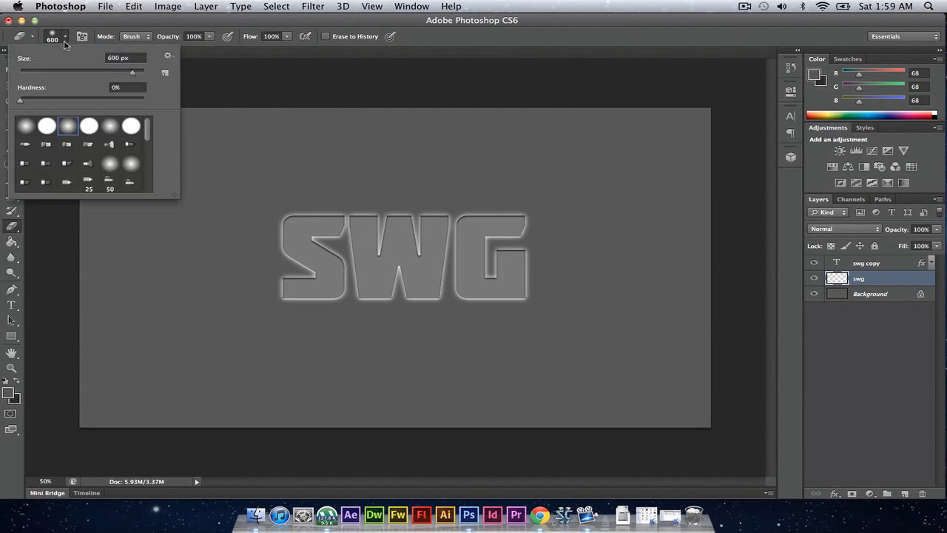
pyautogui.moveTo(56, 69)
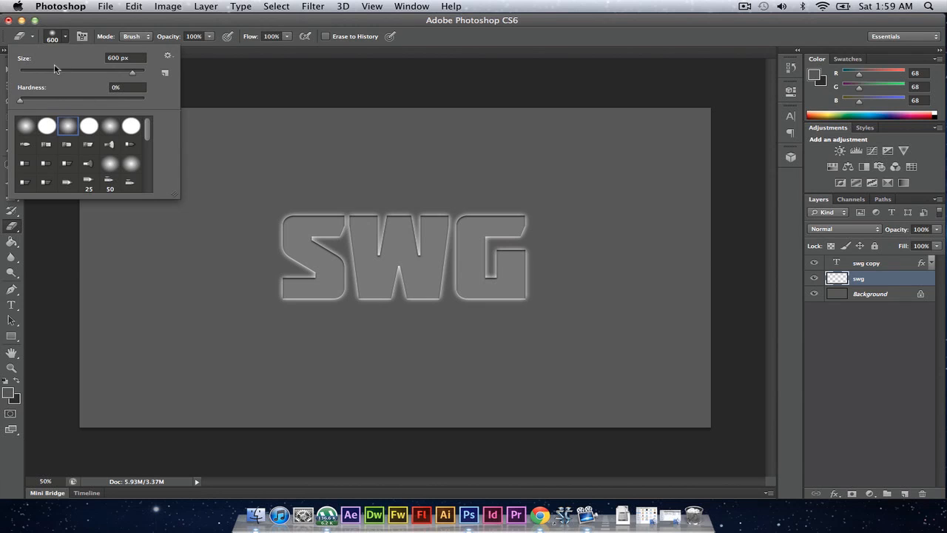
pyautogui.moveTo(21, 100); pyautogui.dragTo(87, 100)
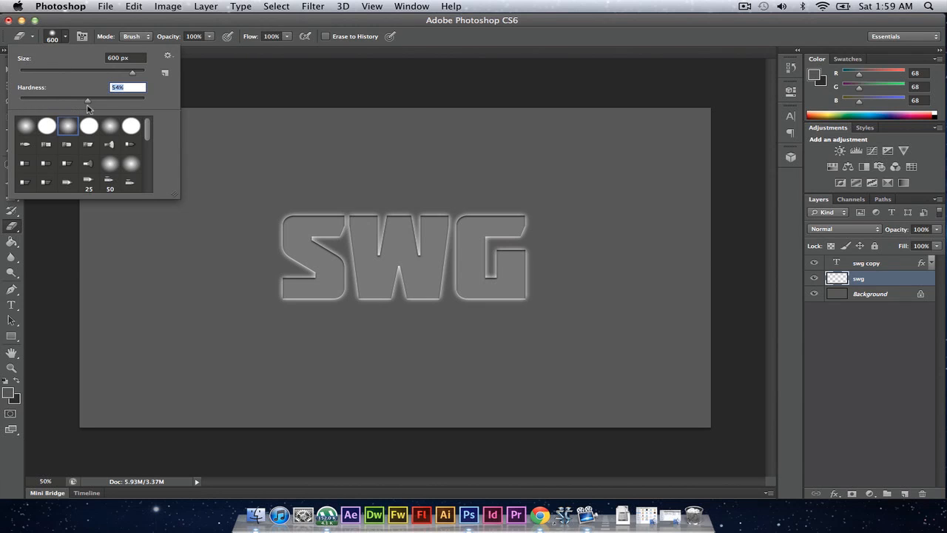
pyautogui.moveTo(87, 100); pyautogui.dragTo(18, 101)
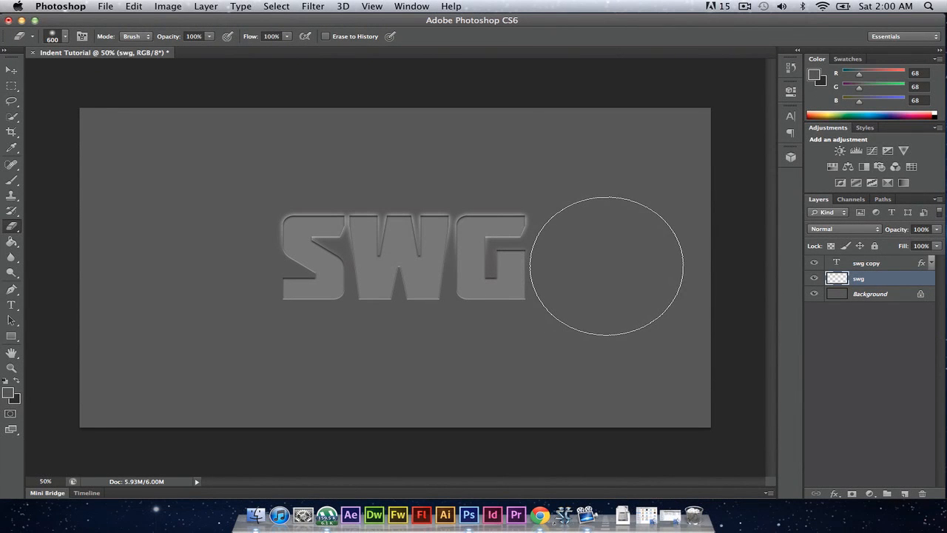
pyautogui.moveTo(559, 293)
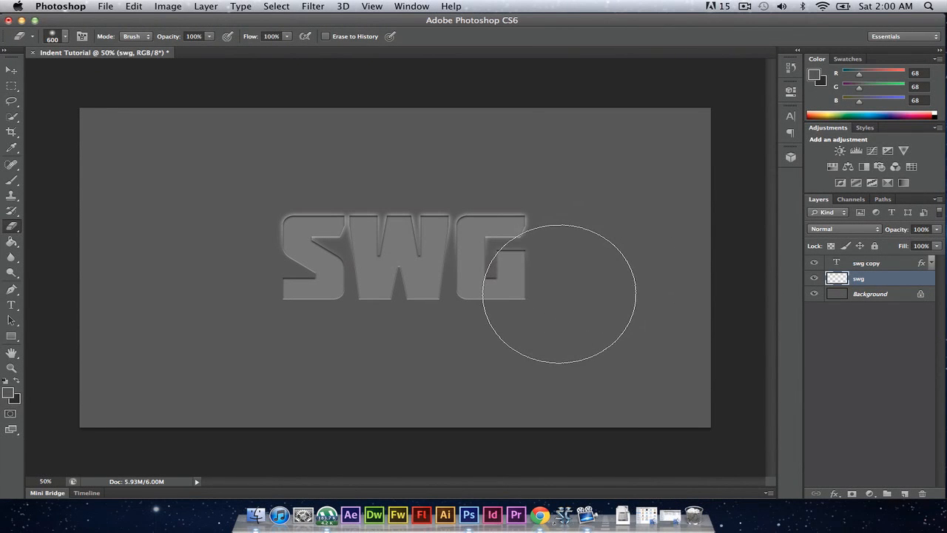